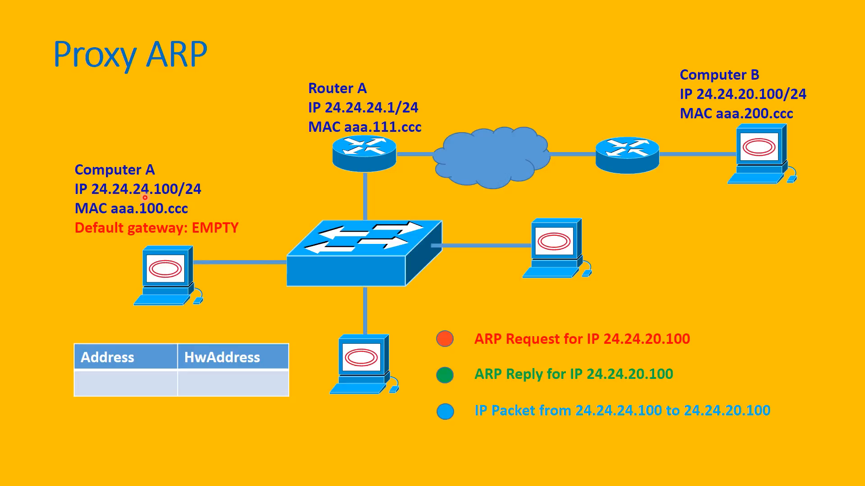
pyautogui.moveTo(218, 174)
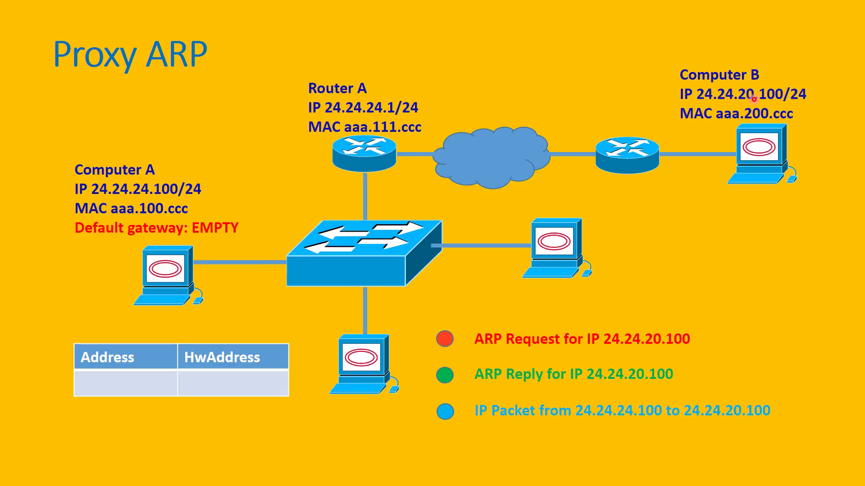
pyautogui.moveTo(832, 83)
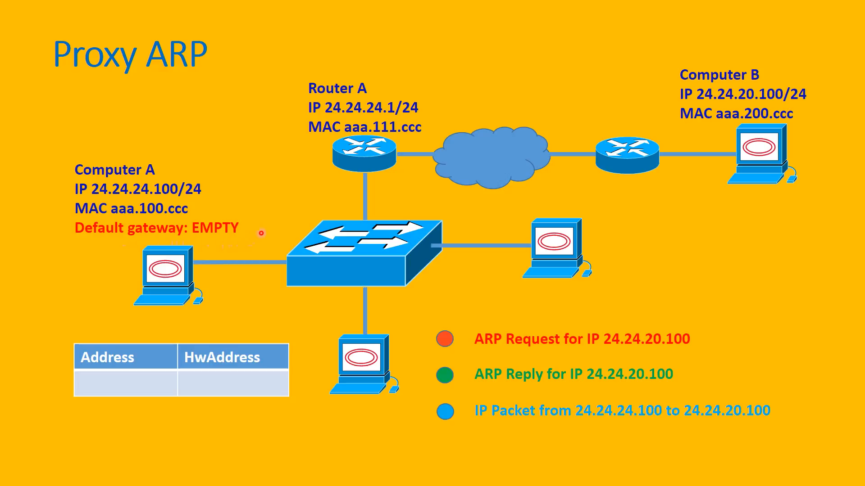
pyautogui.moveTo(98, 242)
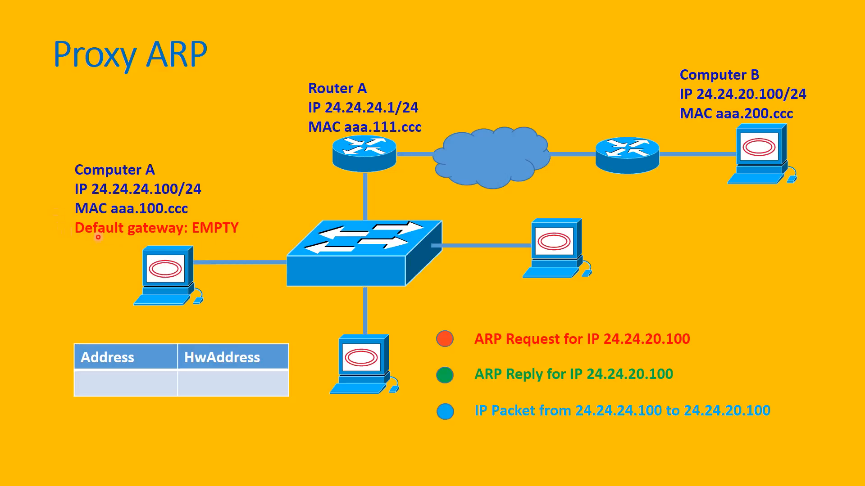